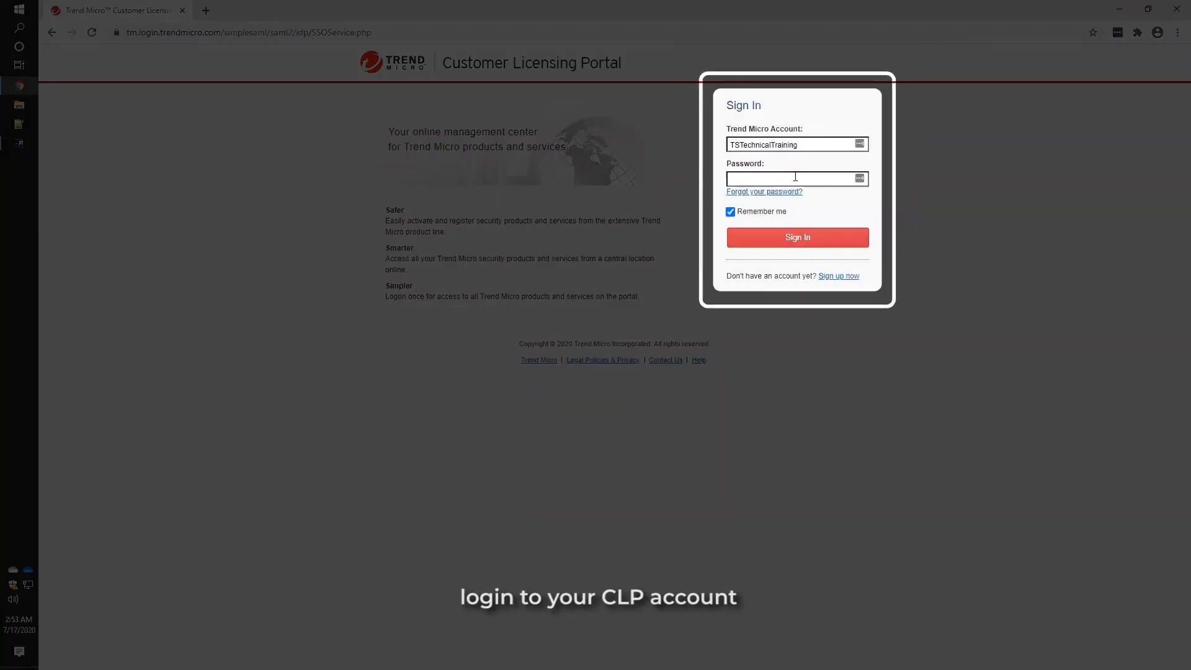
Sign in to the licensing portal and open Administration > Active Directory and Compliance Settings.
left_click(797, 236)
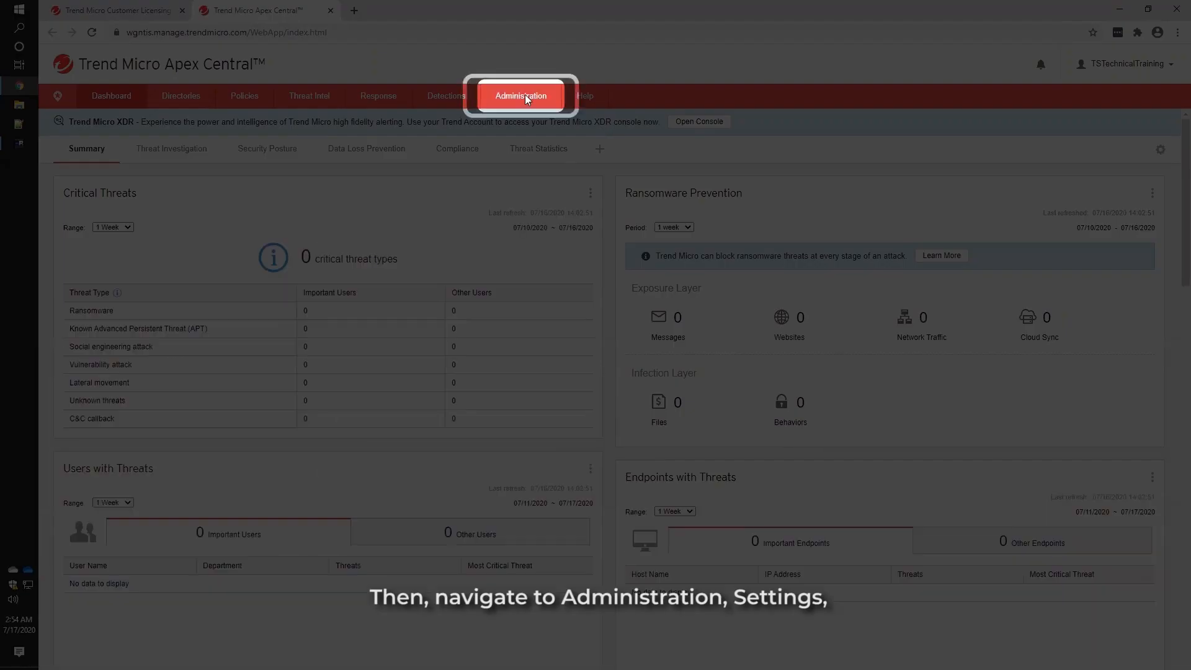
left_click(520, 95)
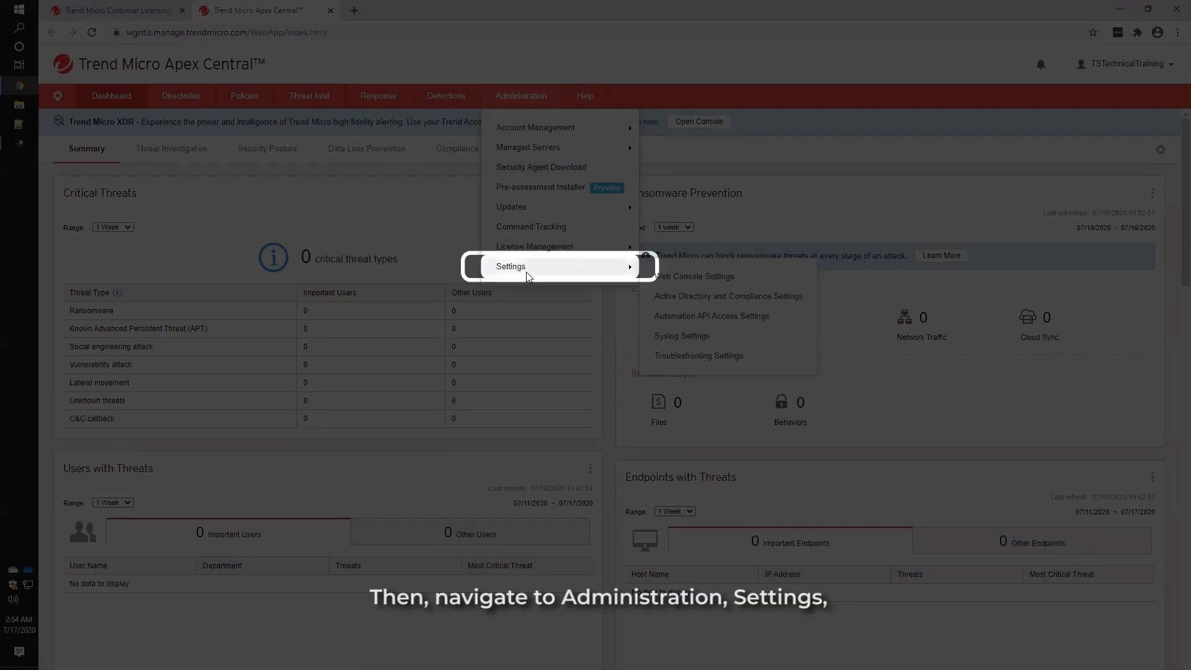
mouse_move(727, 297)
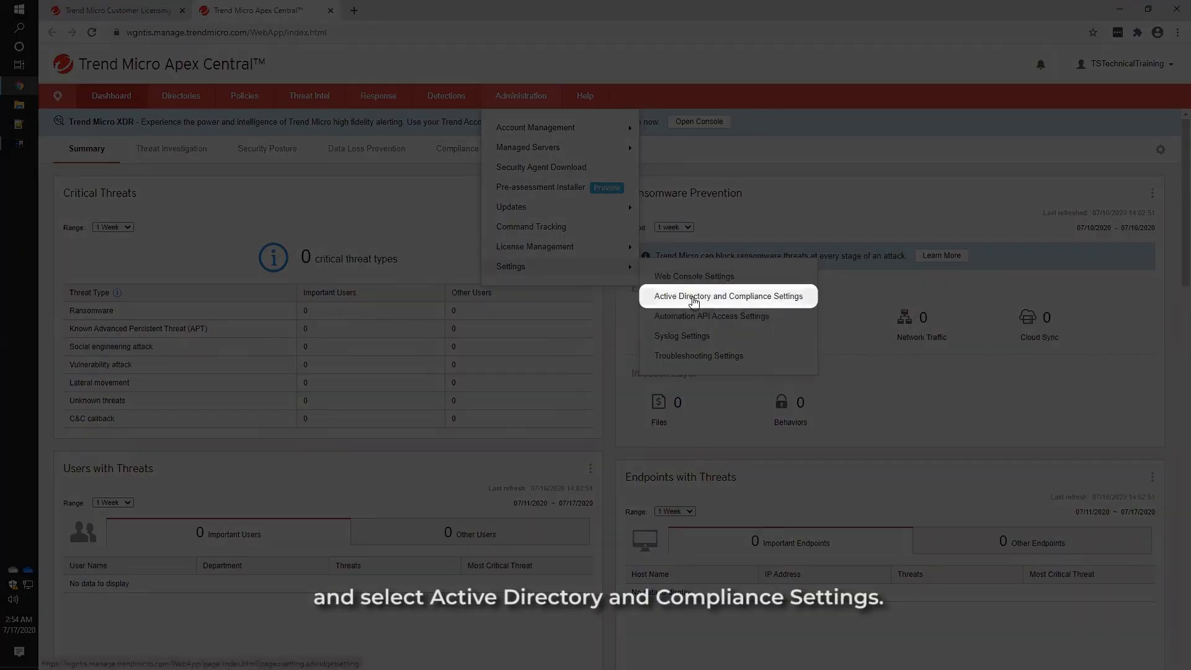
left_click(728, 295)
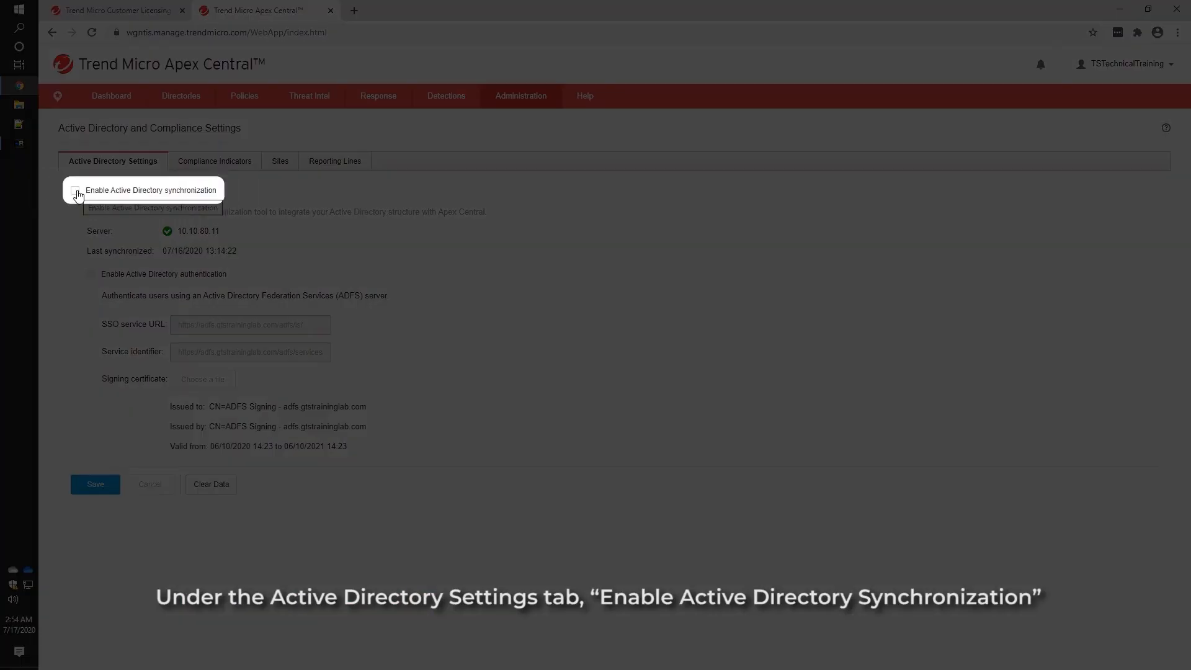
Check 'Enable Active Directory synchronization' and download the new synchronization agent tool.
left_click(76, 190)
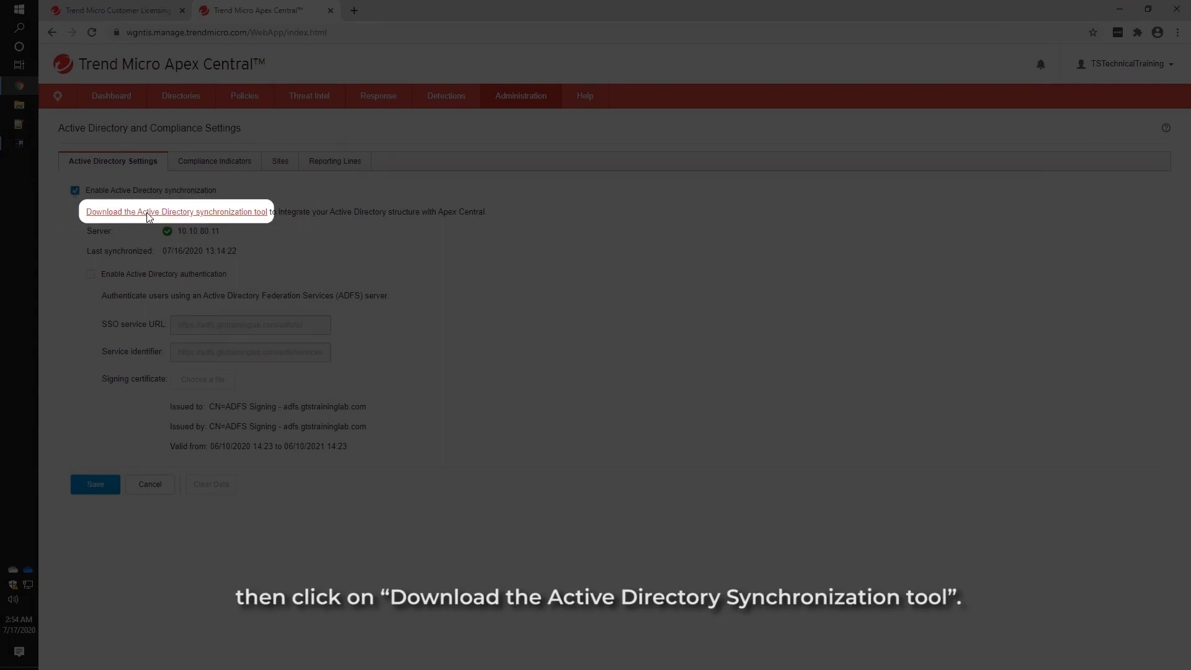
left_click(176, 210)
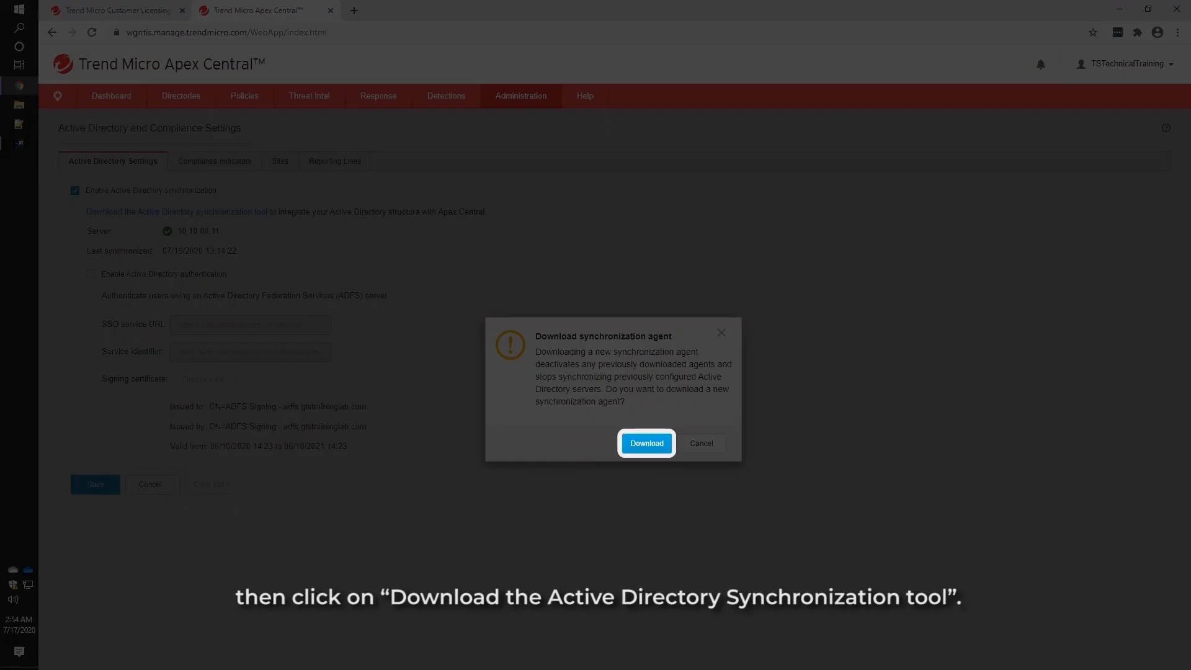
left_click(646, 443)
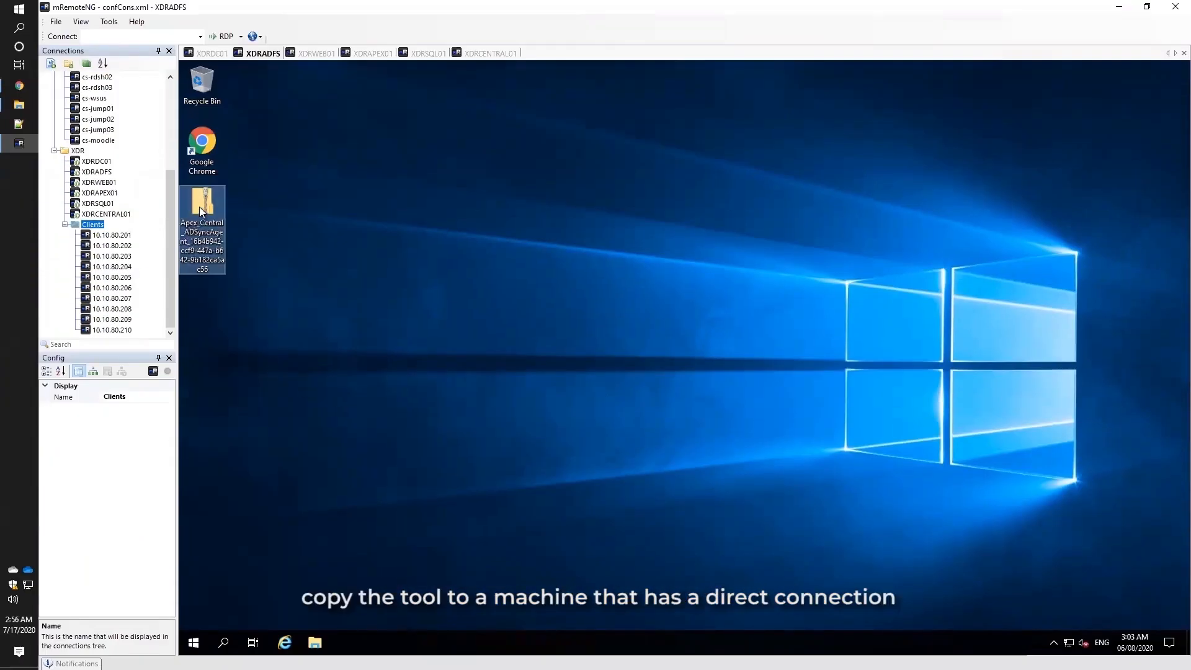
Extract the downloaded agent zip into C:\ADSync and start a command prompt there.
double_click(201, 209)
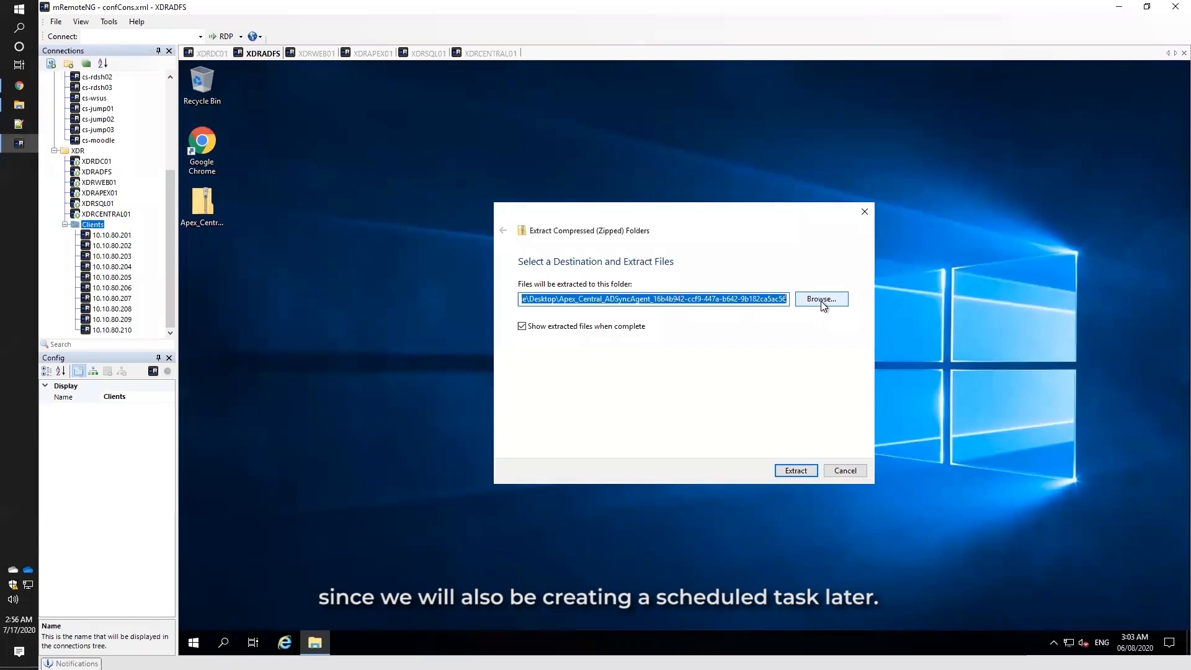
left_click(820, 299)
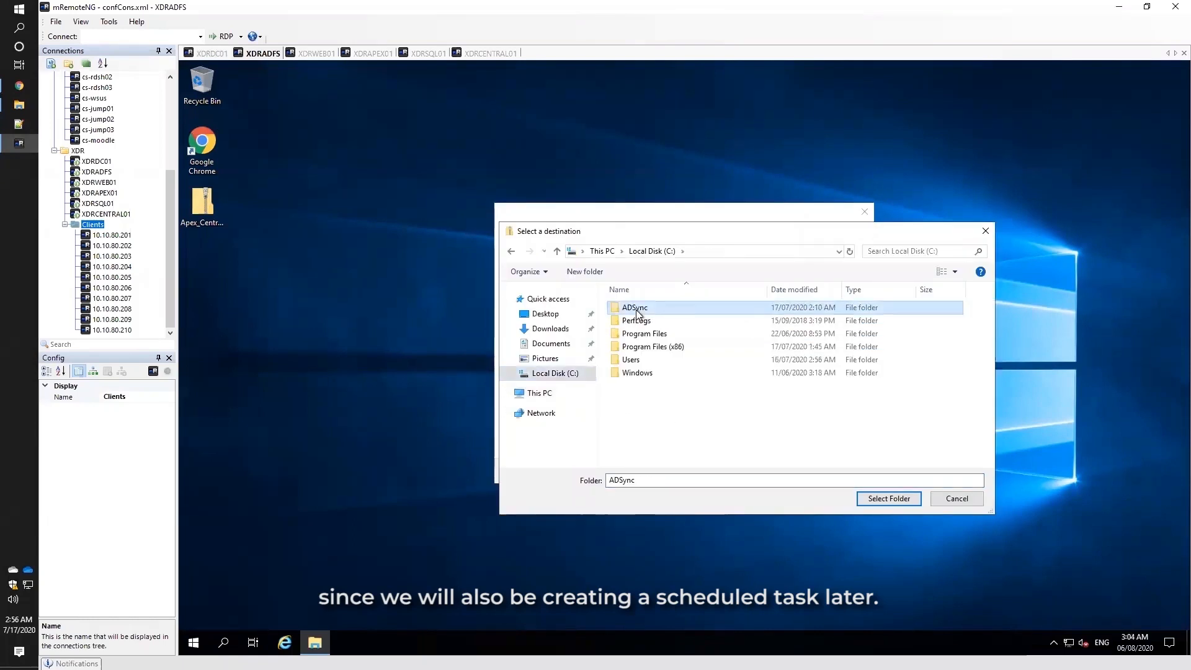
left_click(887, 498)
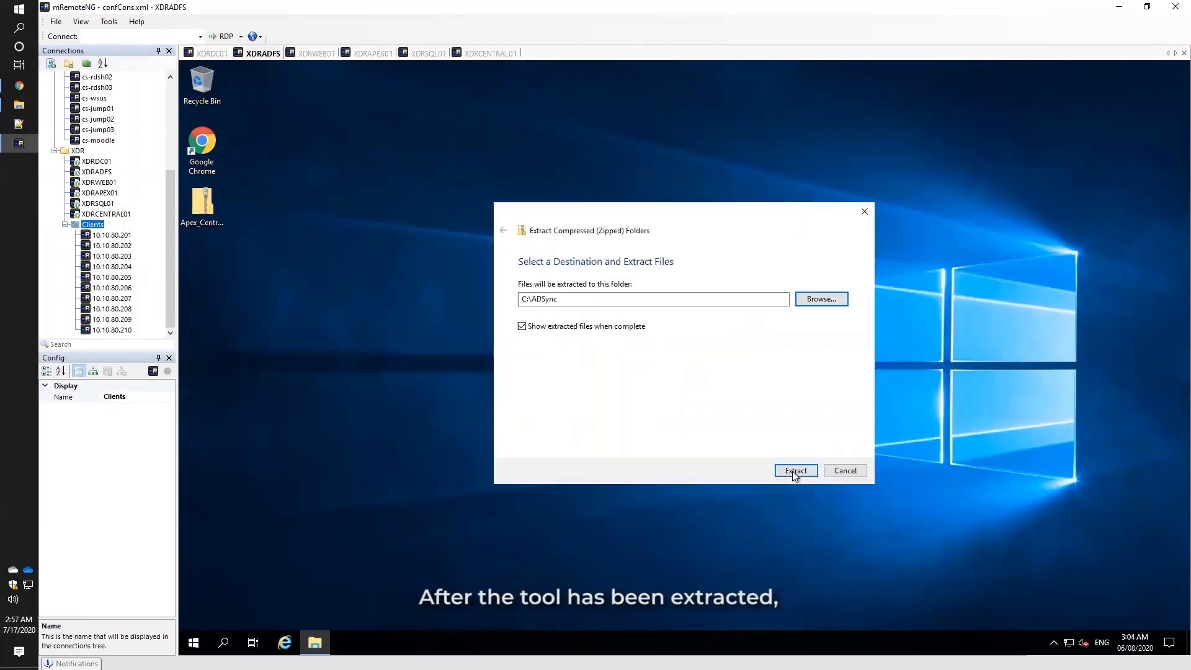
left_click(796, 471)
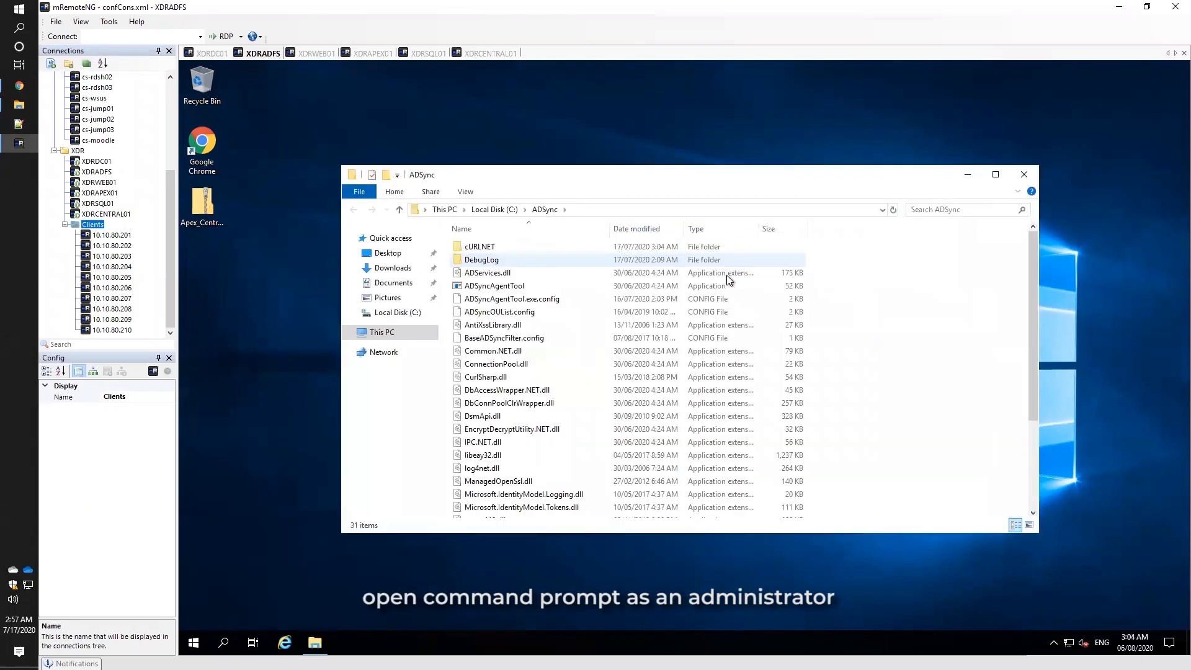
type("cmd")
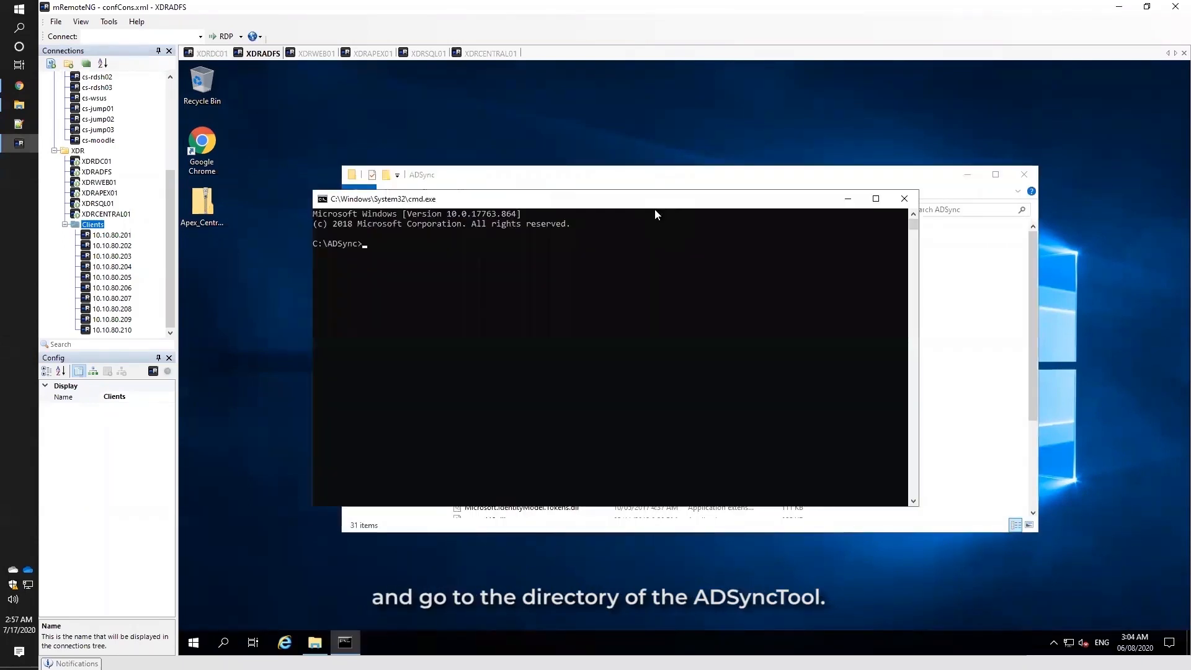
Run ADSyncAgentTool.exe -i and enter server 10.10.80.11 with the traininglab administrator credentials.
type("ADSyncAgentTool.exe")
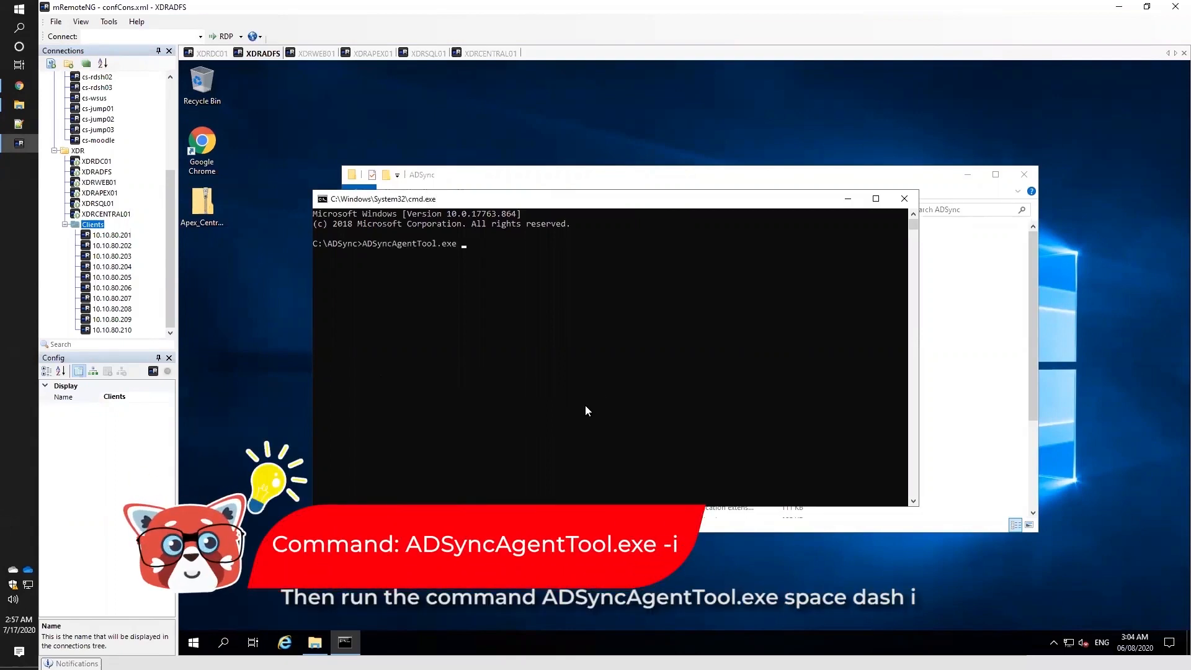
type("-i")
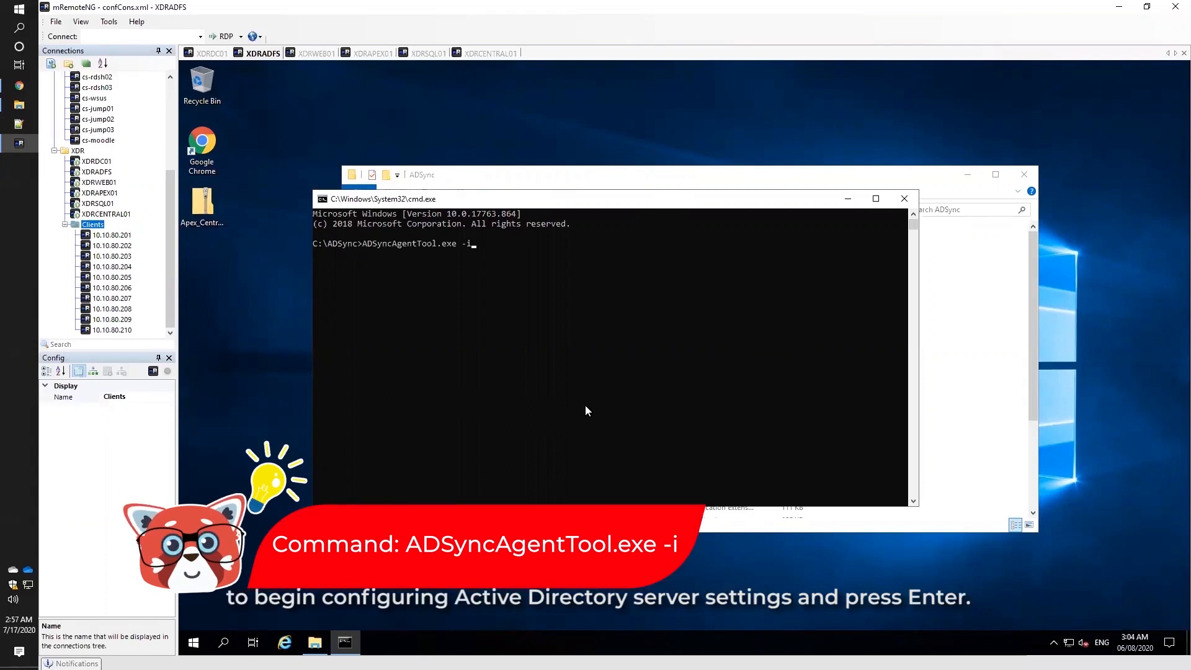
key("enter")
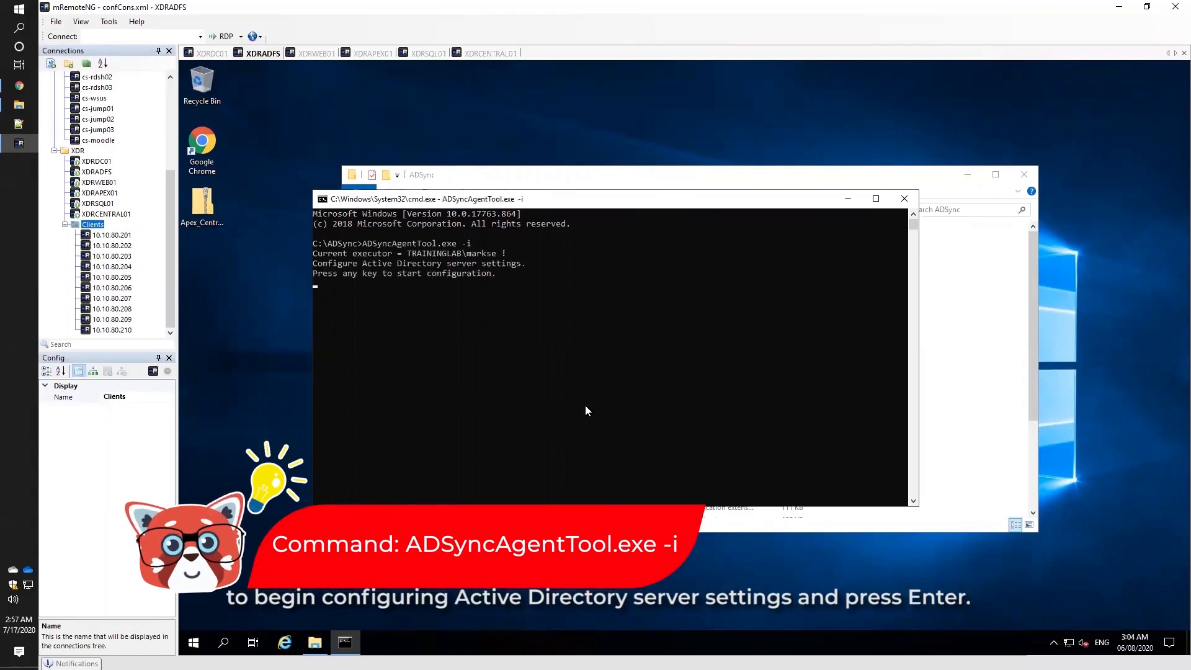
key("enter")
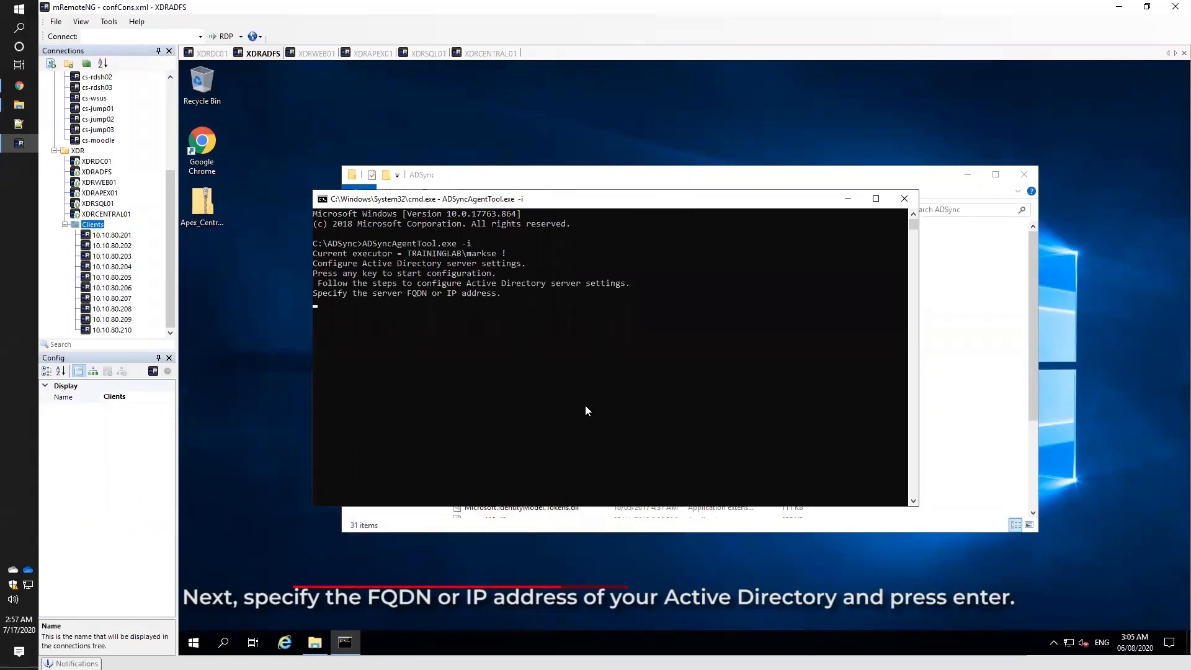
type("10.10.80.1")
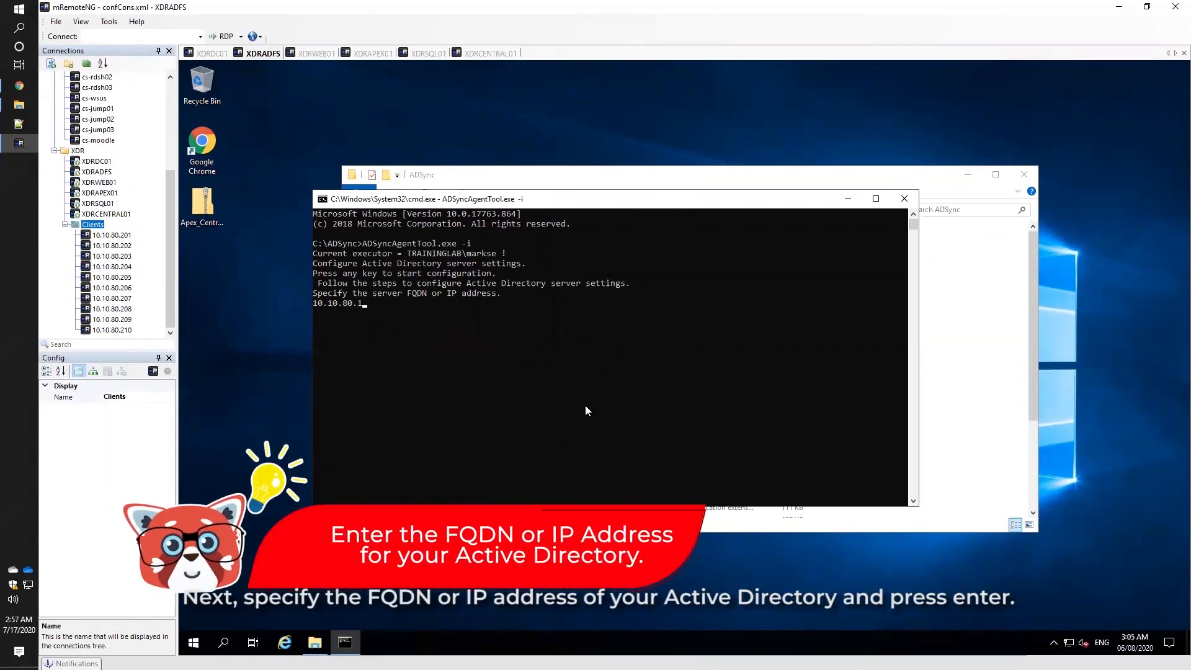
type("1")
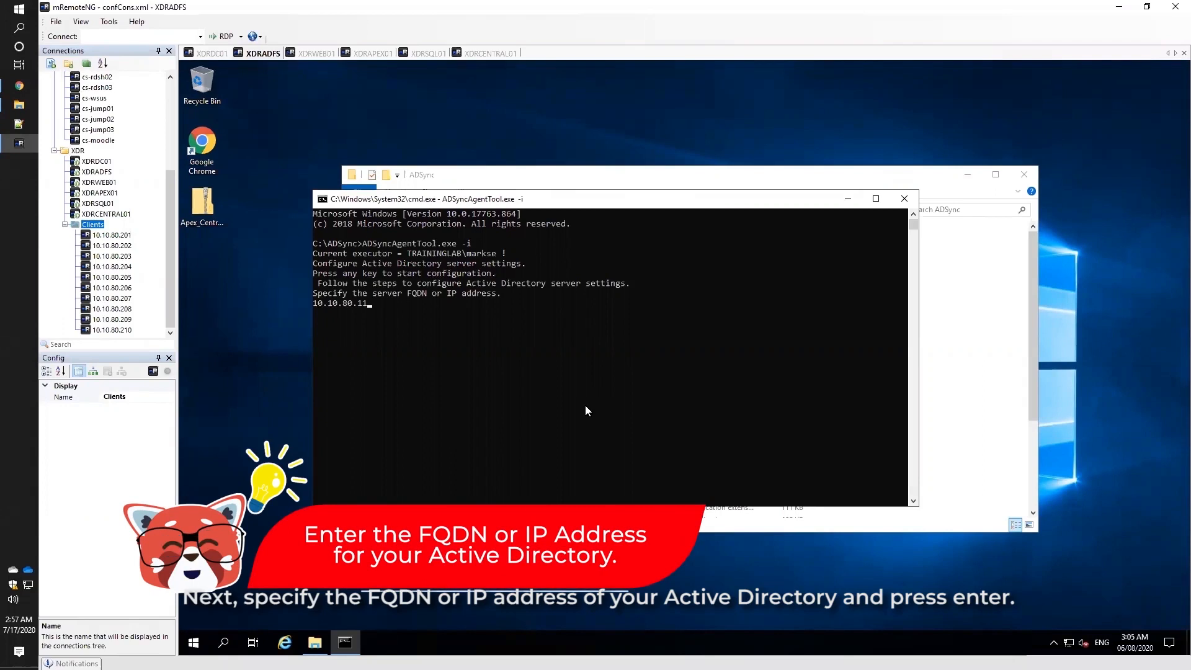
key("enter")
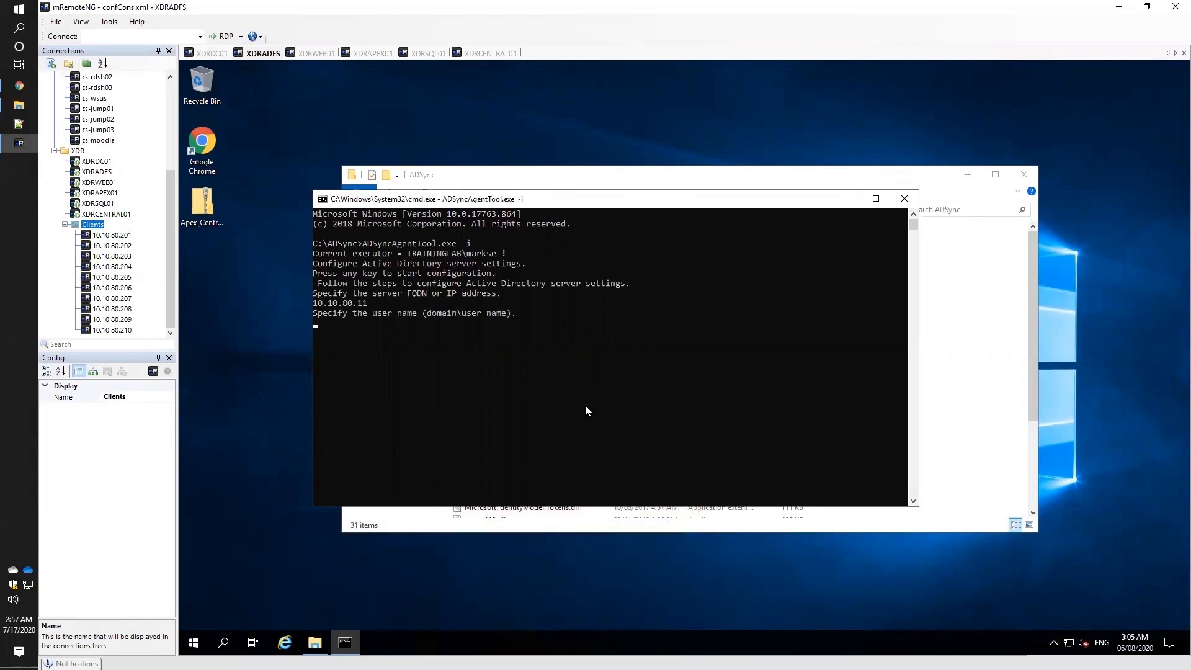
type("traininglab\\administrator")
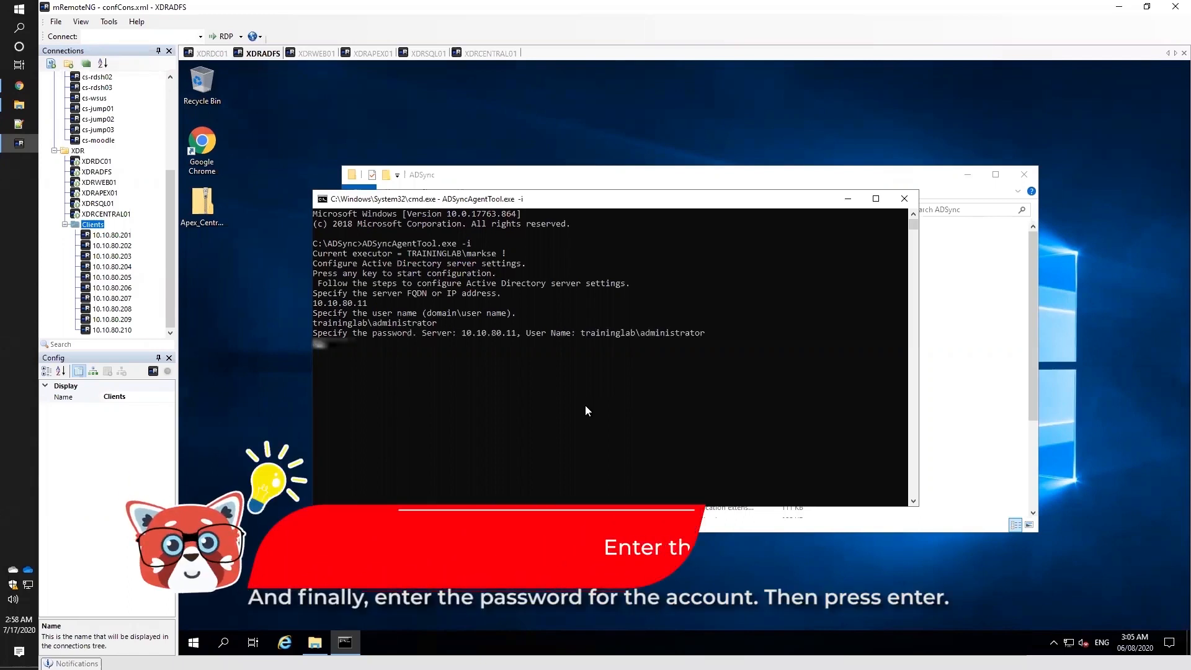
type("password")
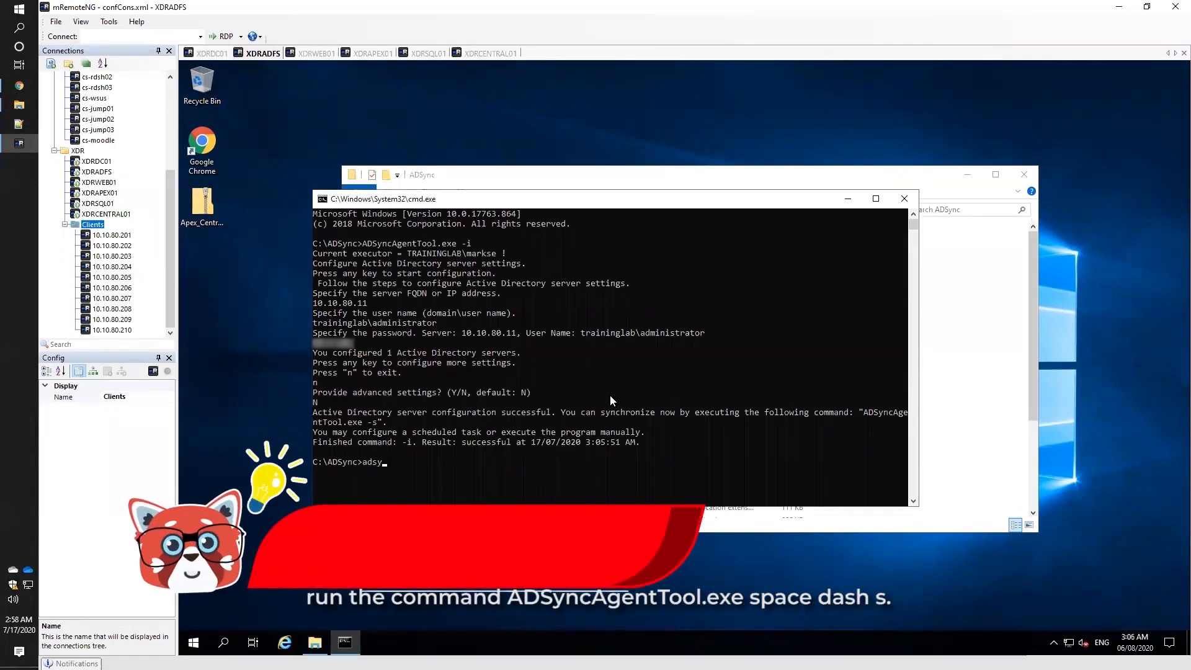
Run ADSyncAgentTool.exe -s to synchronize Active Directory now.
type("ADSyncAgentTool.exe")
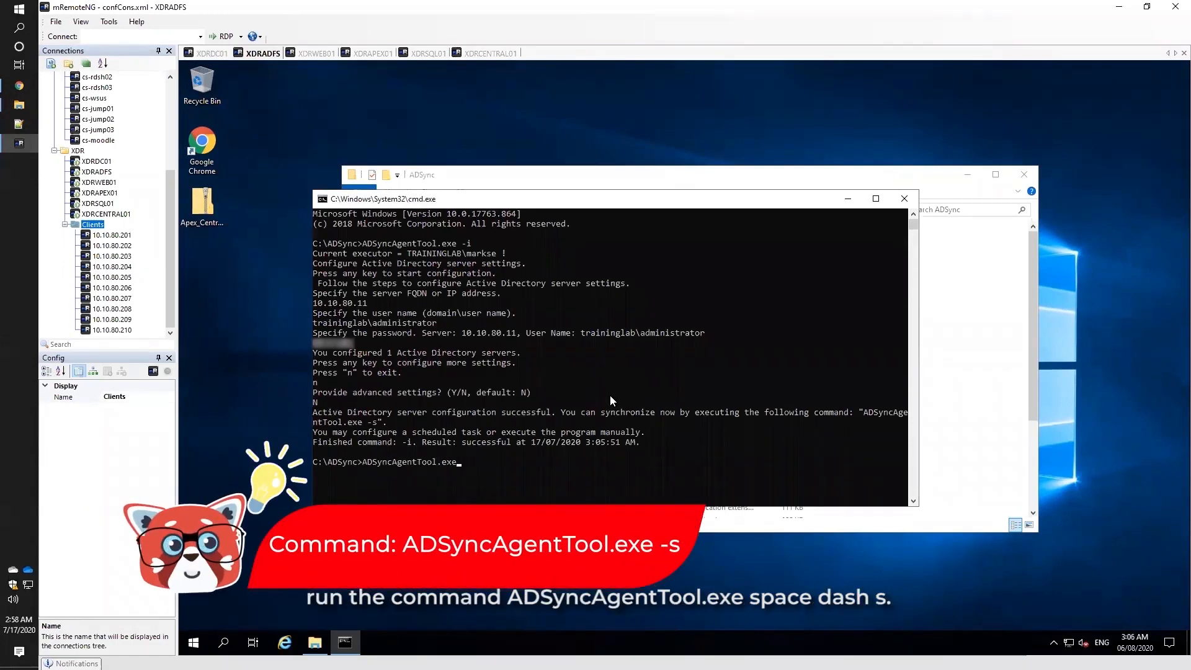
type("-s")
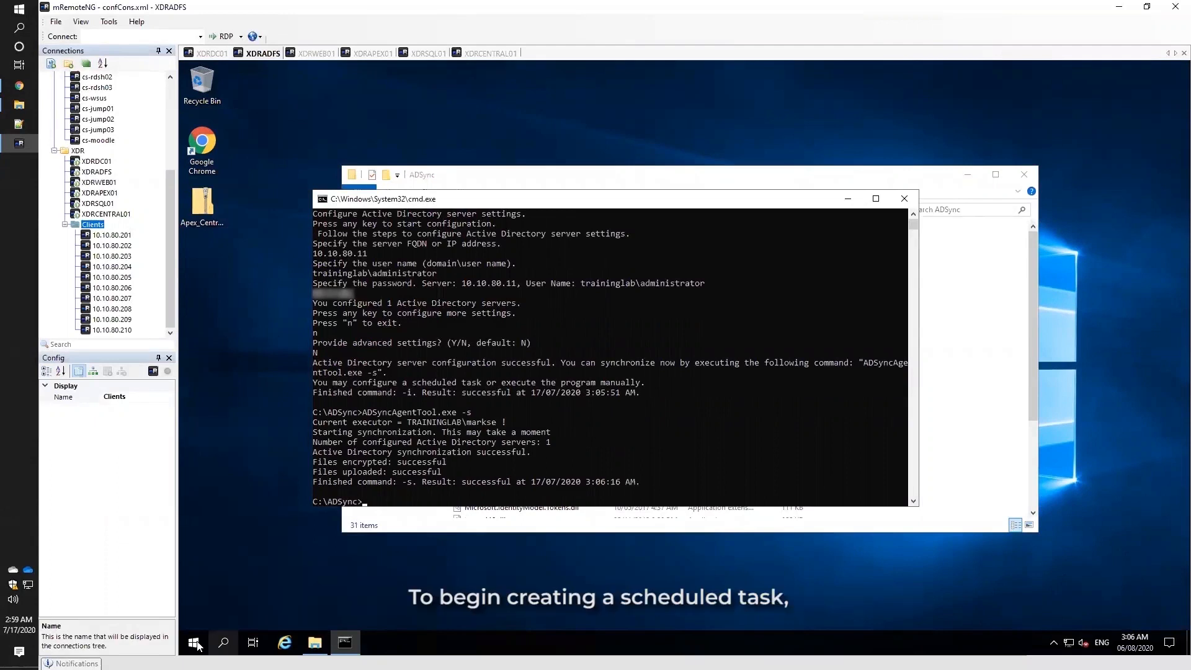
Launch Task Scheduler and start a new basic task named ADSync.
left_click(194, 643)
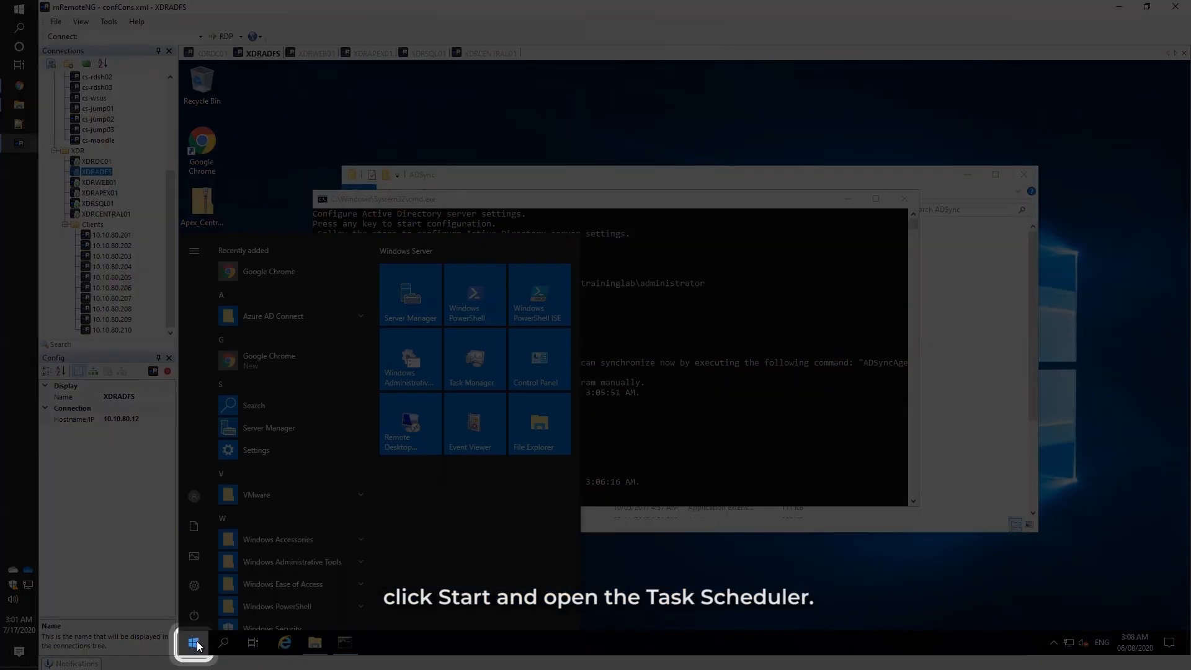
type("ta")
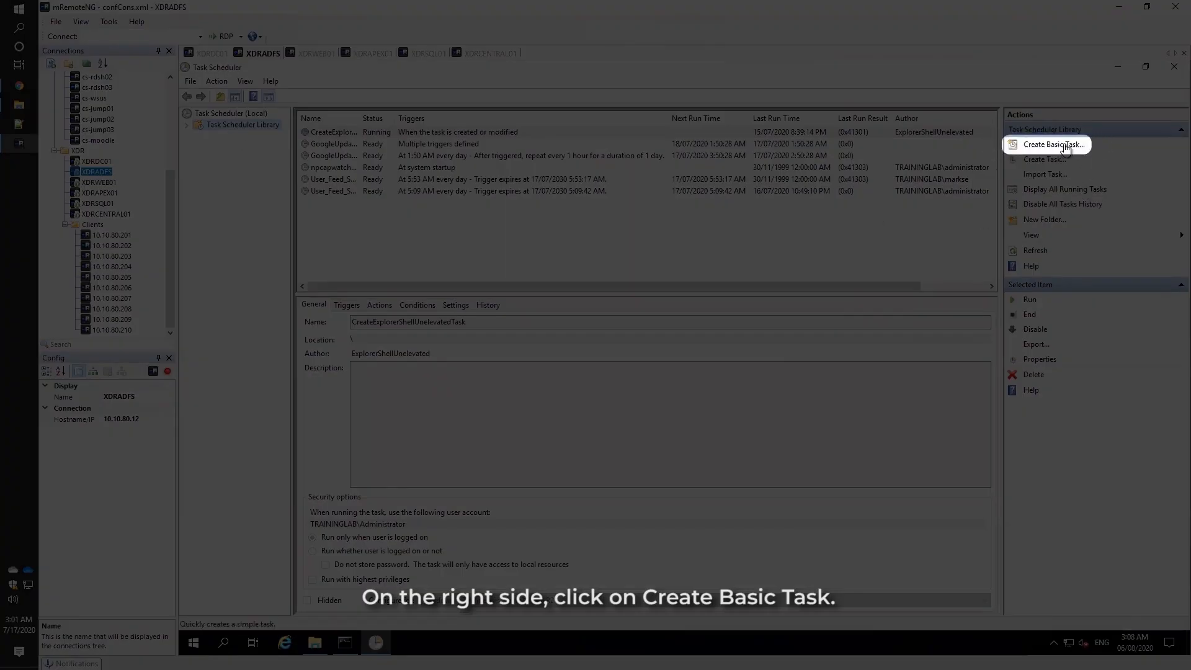
left_click(1053, 144)
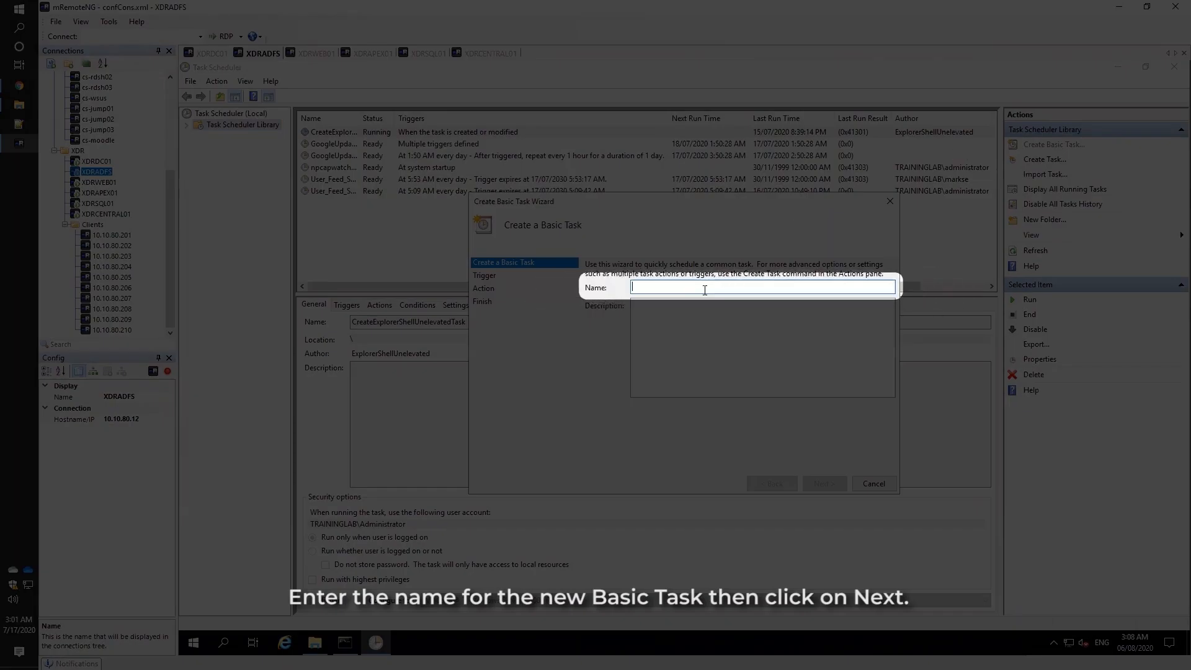
type("ADSync")
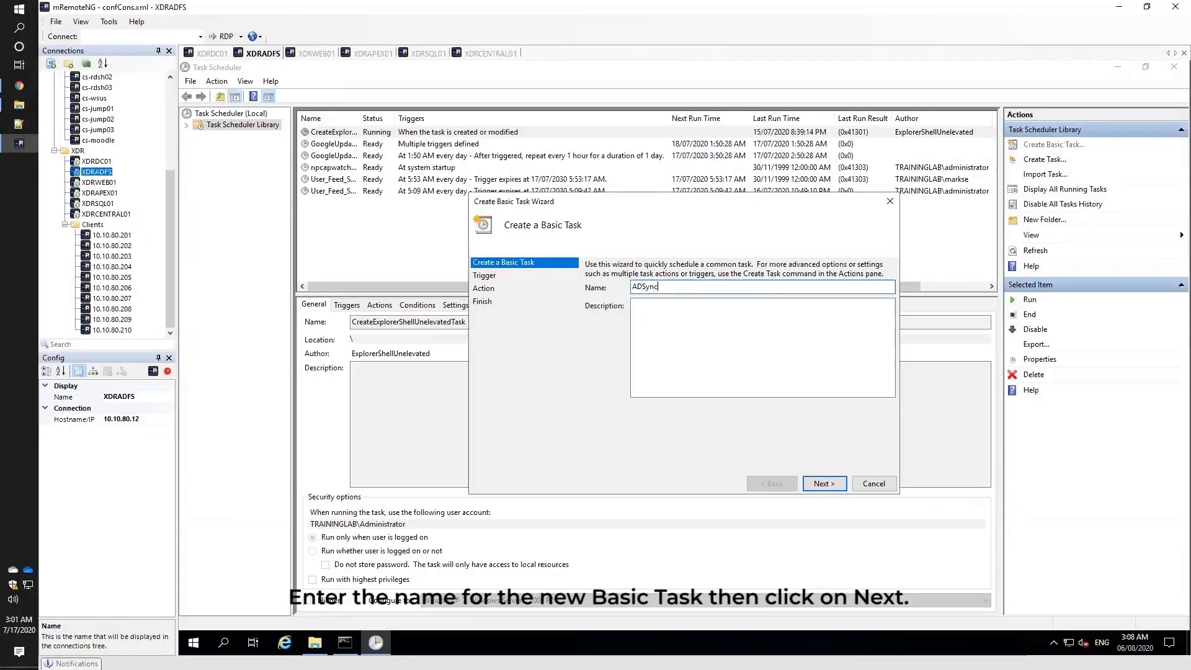
left_click(823, 484)
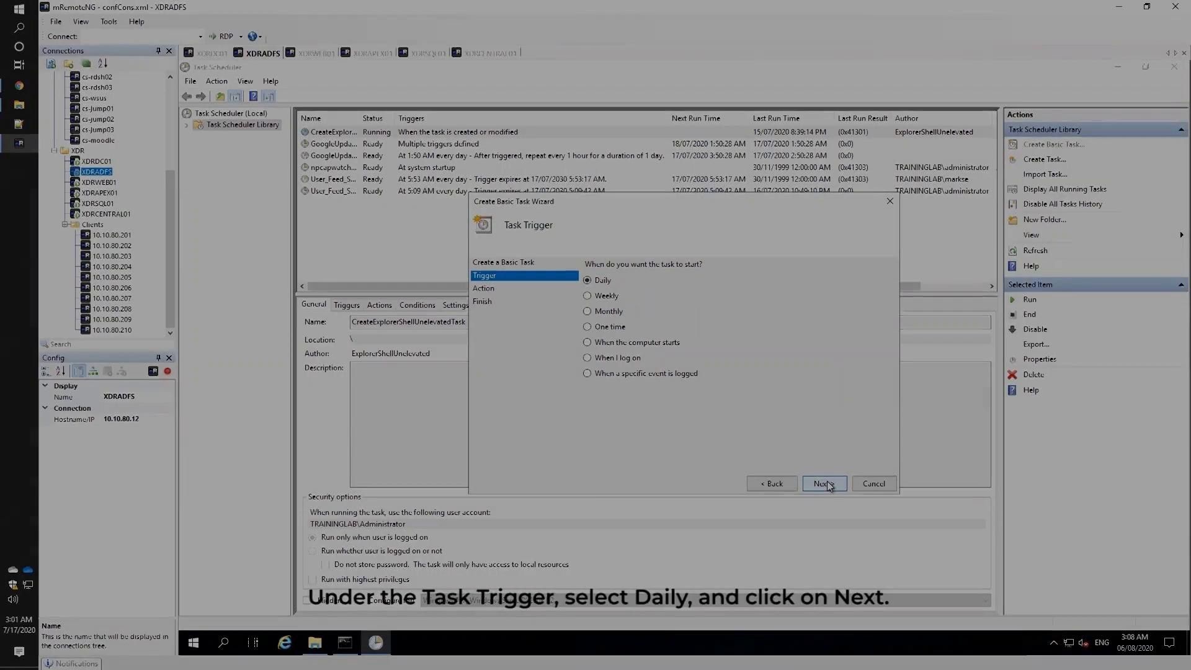
Set the ADSync task to trigger daily at 2:00 AM and start a program.
left_click(823, 484)
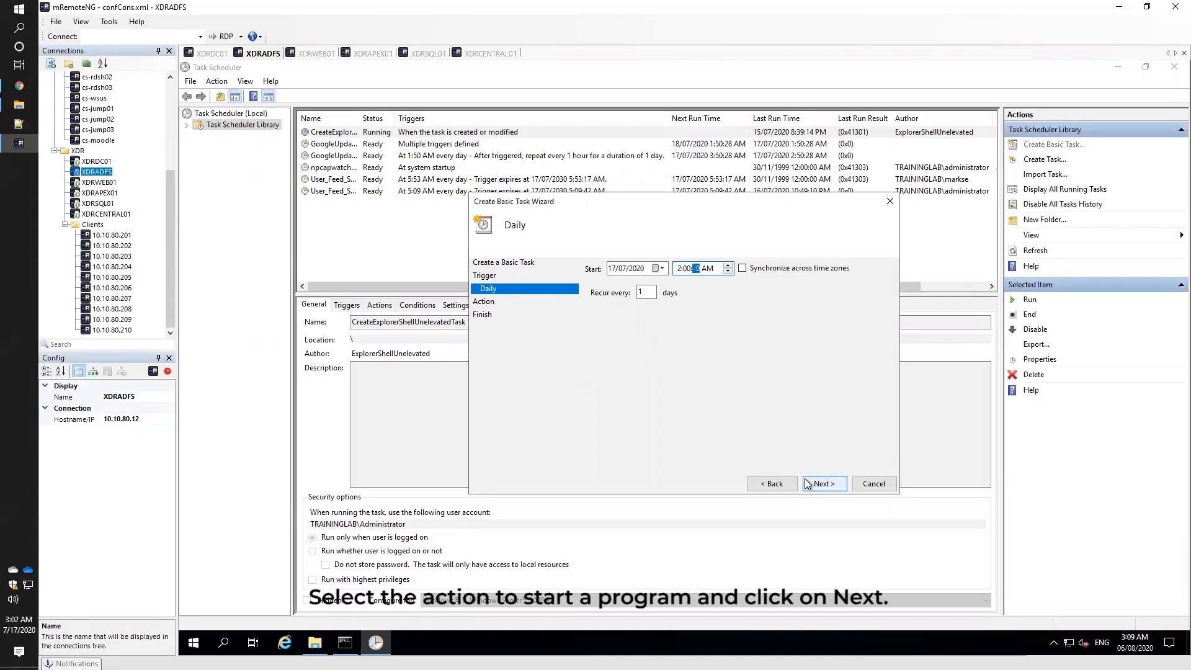
left_click(822, 484)
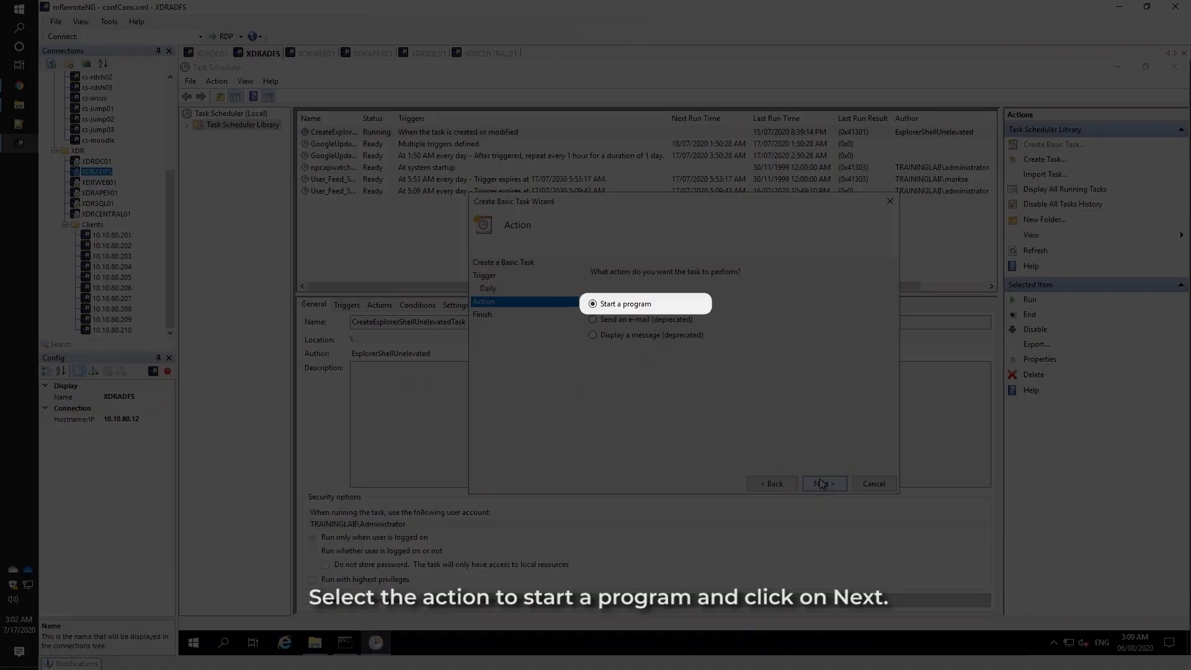
left_click(825, 484)
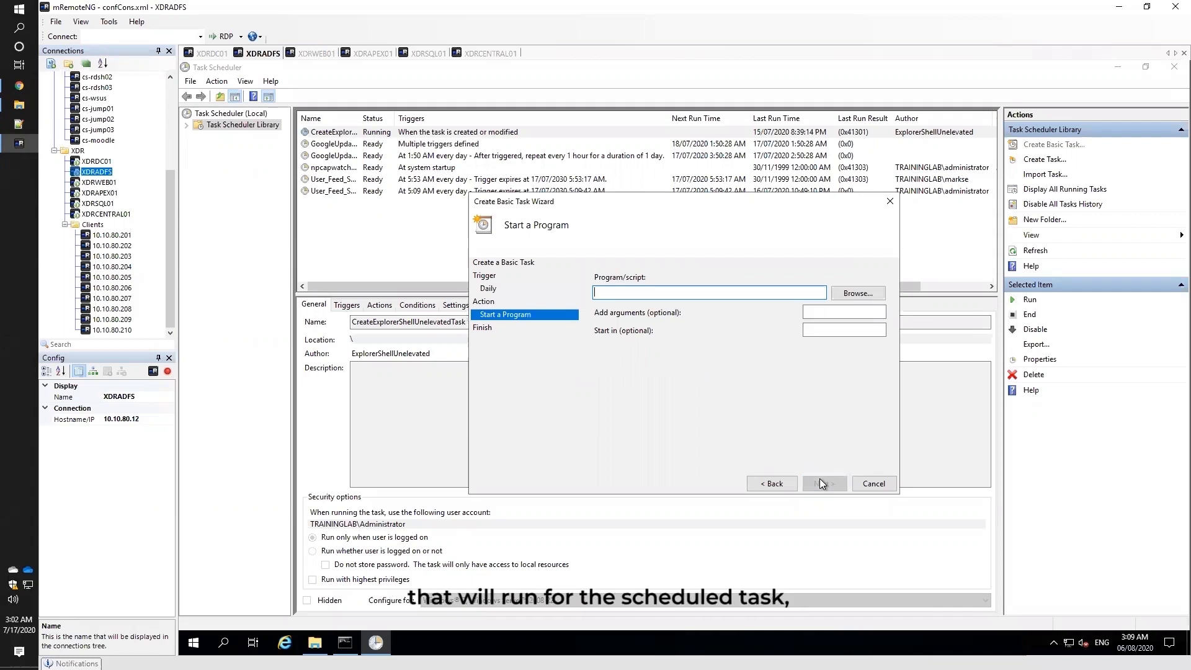
Set the task program to C:\ADSync\ADSyncAgentTool.exe with argument -s and finish.
left_click(857, 293)
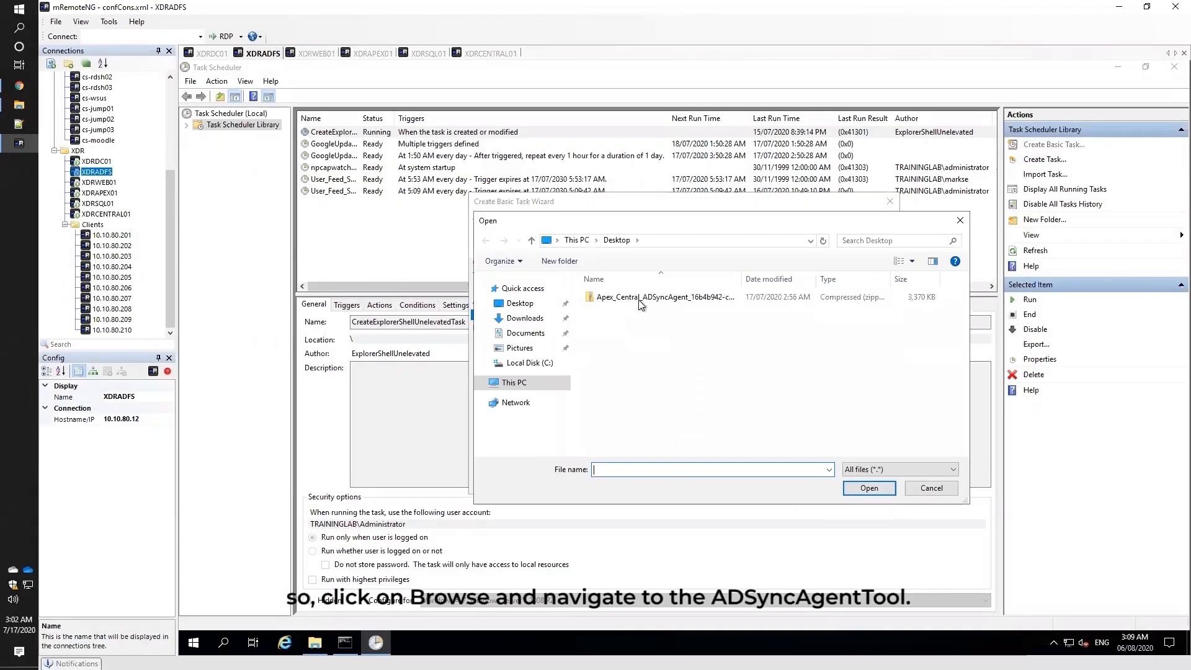
left_click(524, 362)
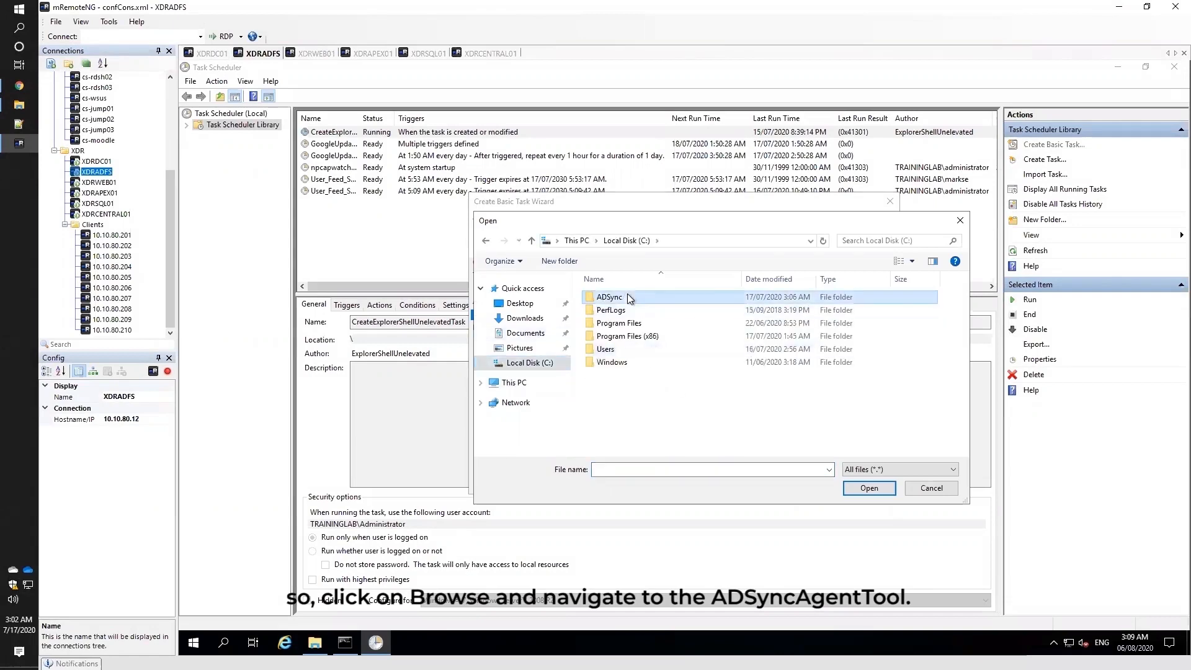
left_click(868, 487)
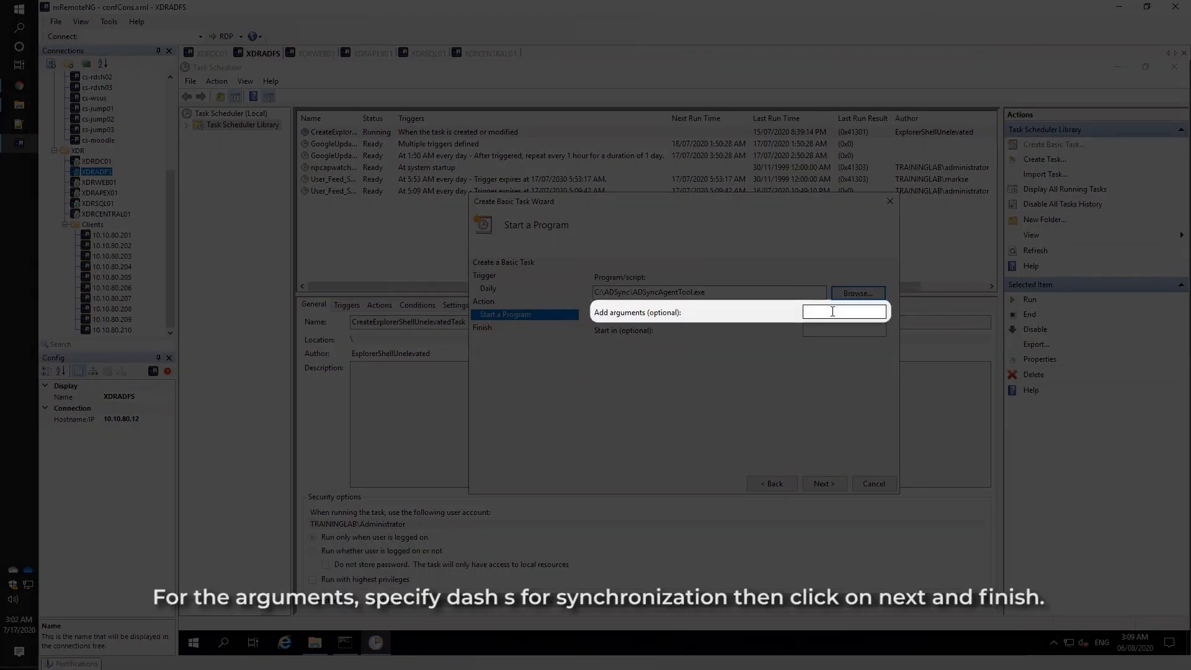
type("-s")
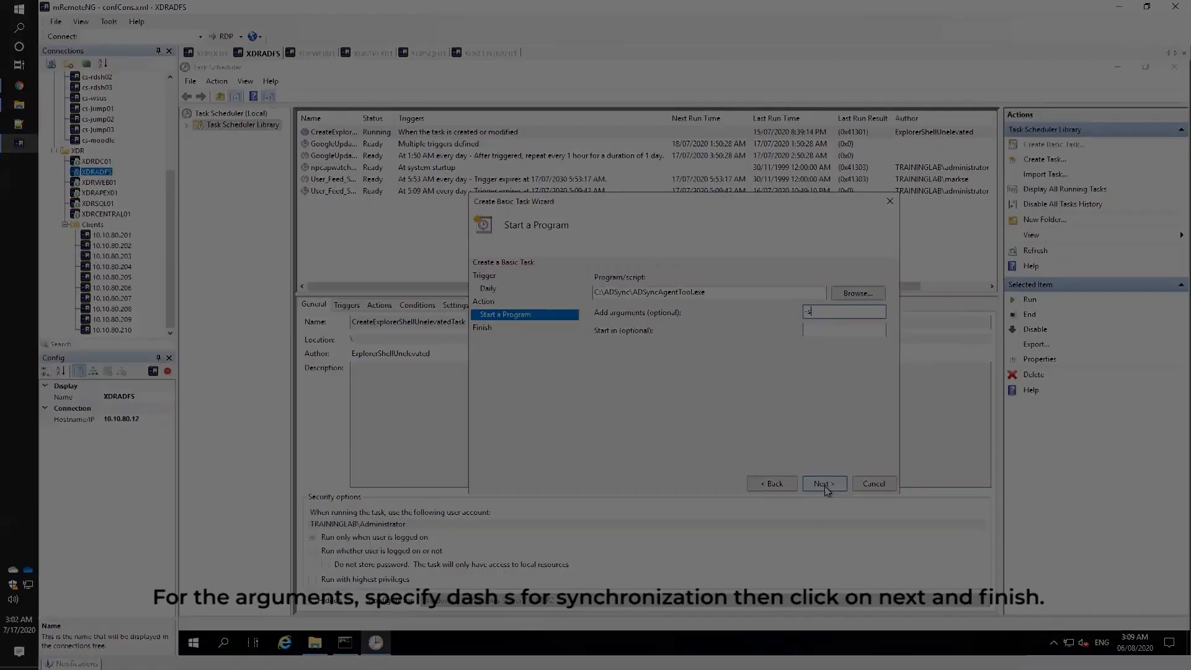
left_click(823, 483)
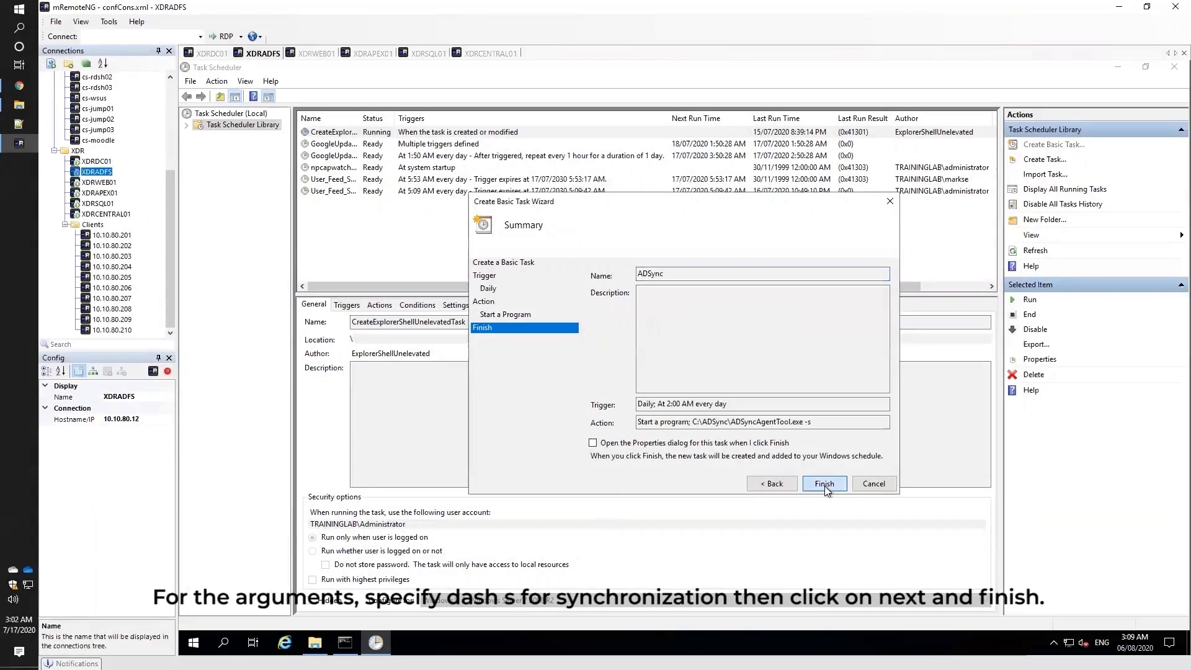
left_click(824, 484)
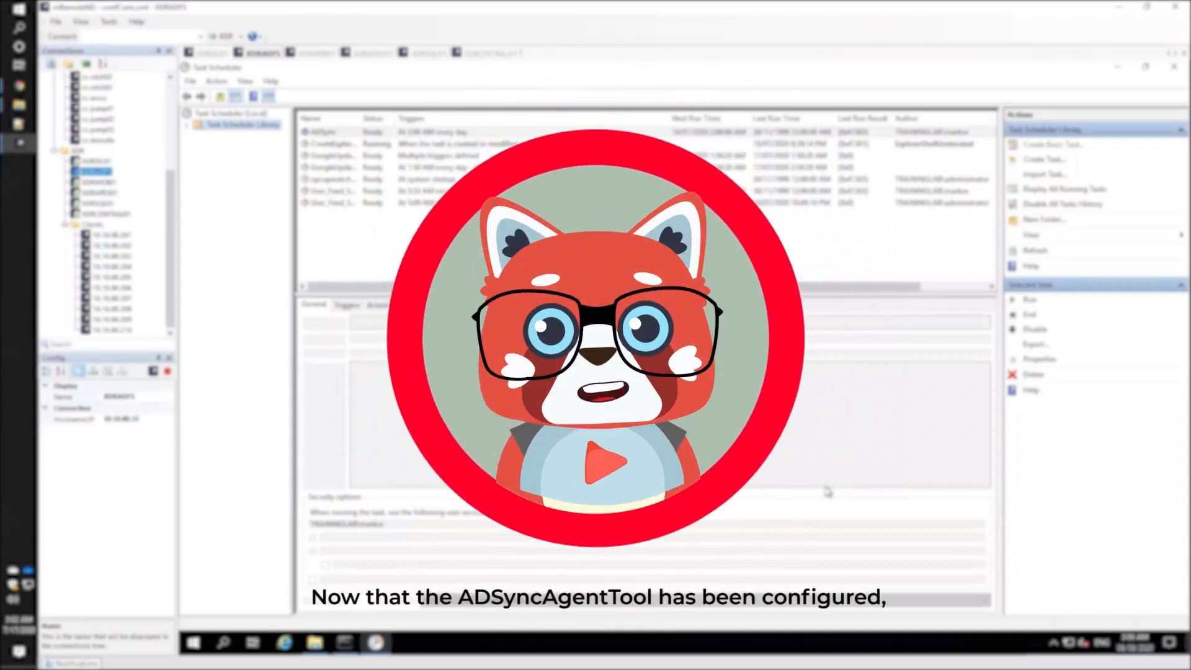